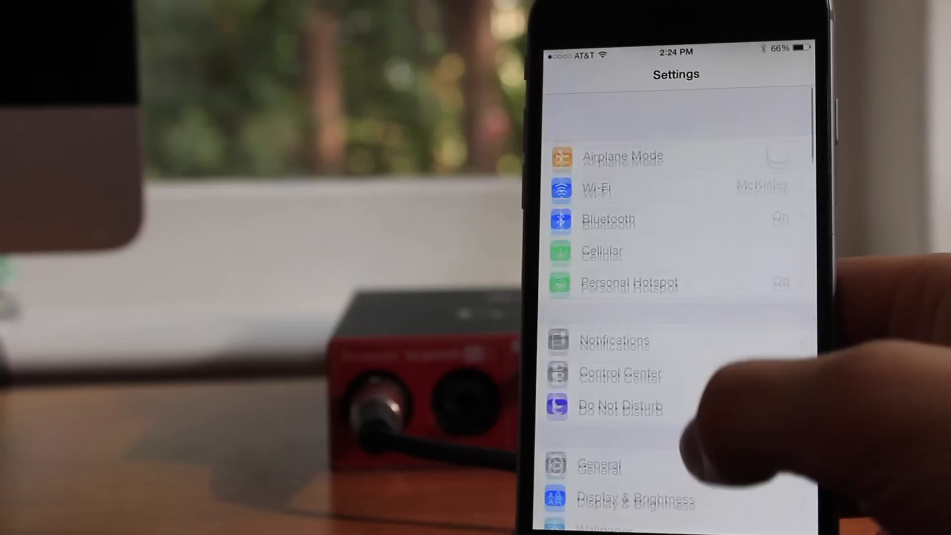
Go to Photos & Camera and review the Photo Stream and Burst Photos toggles.
click(599, 465)
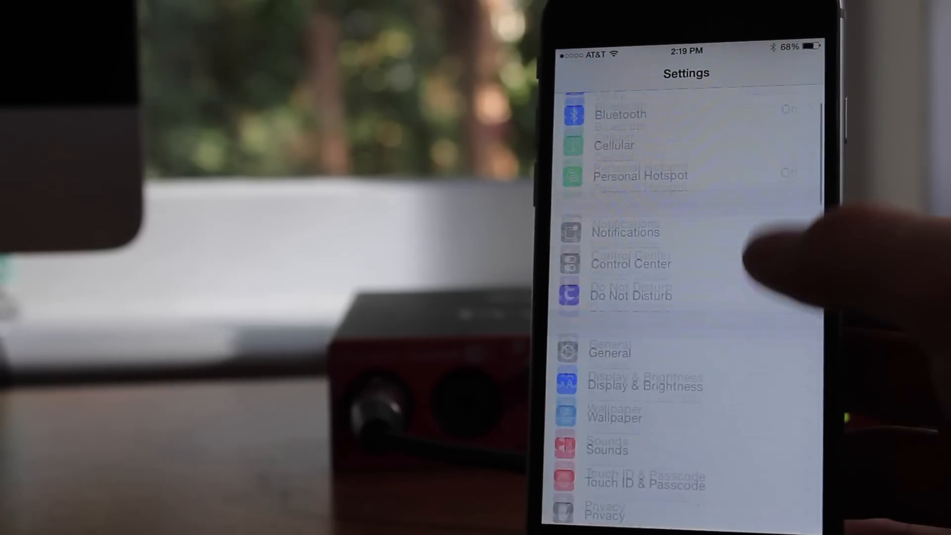
scroll(down, 3)
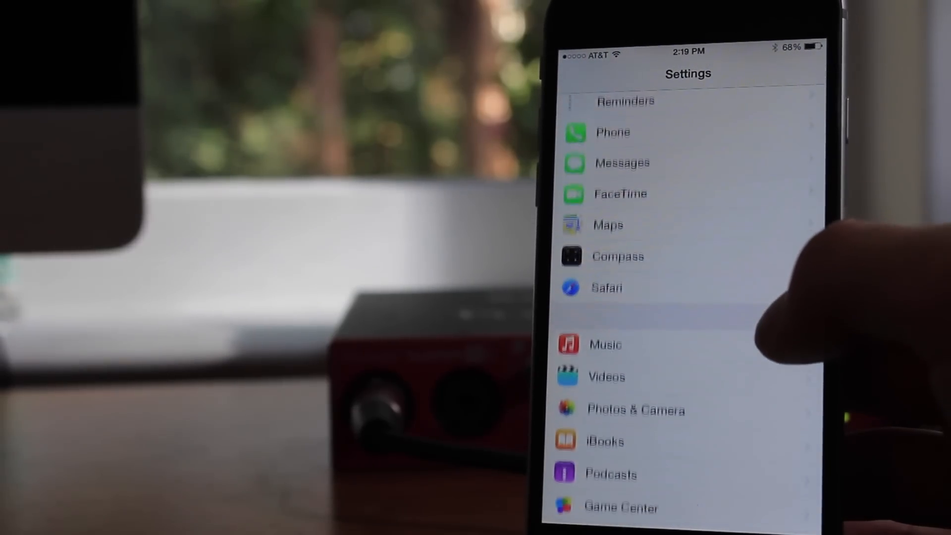
click(635, 409)
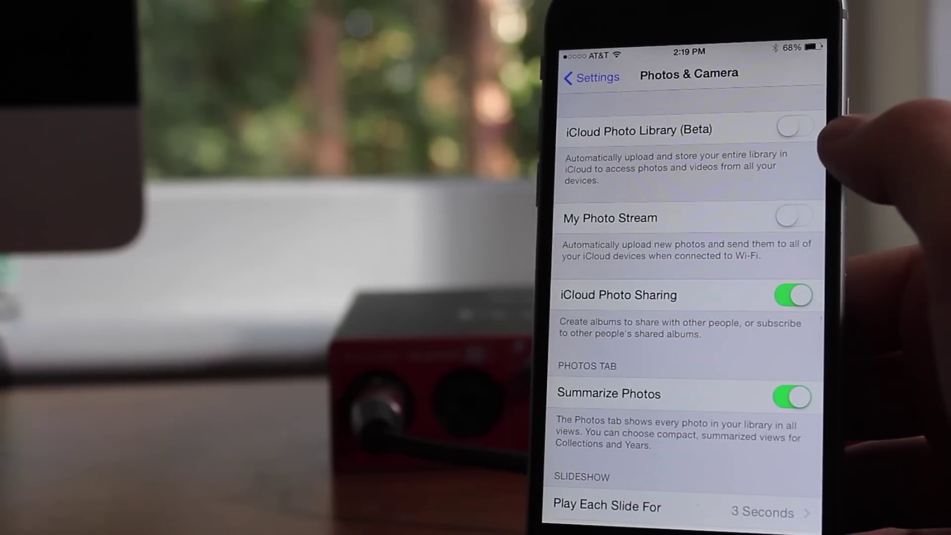
click(794, 127)
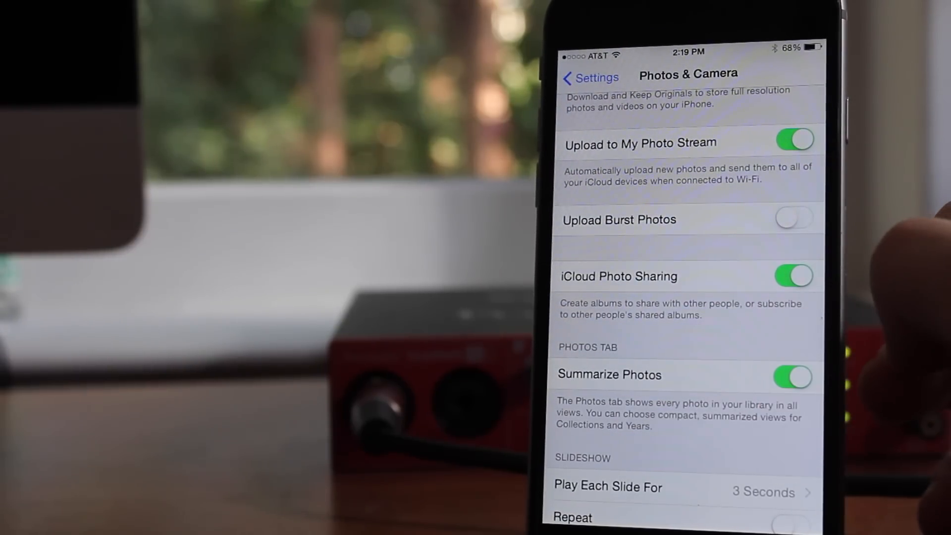
Switch off iCloud Photo Sharing (confirming removal) and Keep Normal Photo for HDR shots.
click(794, 276)
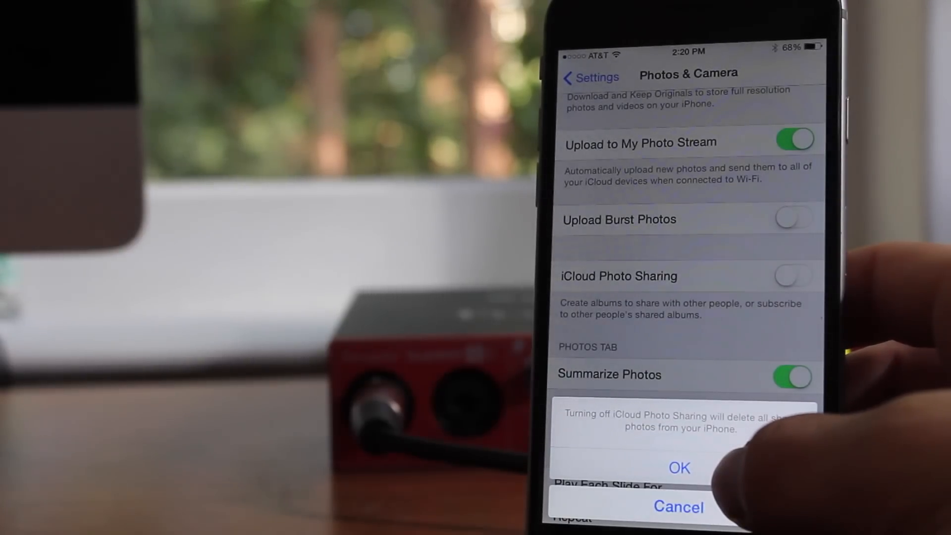
click(678, 507)
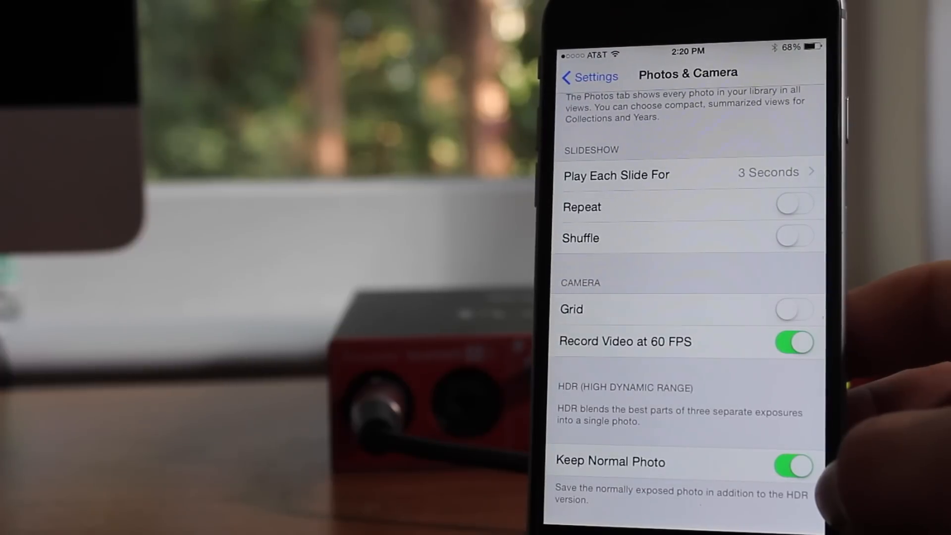
click(793, 466)
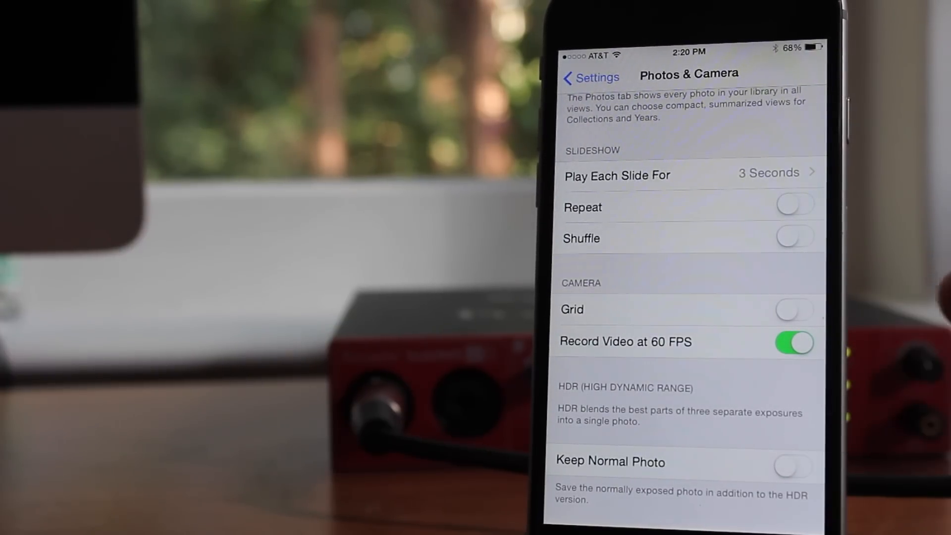
click(795, 341)
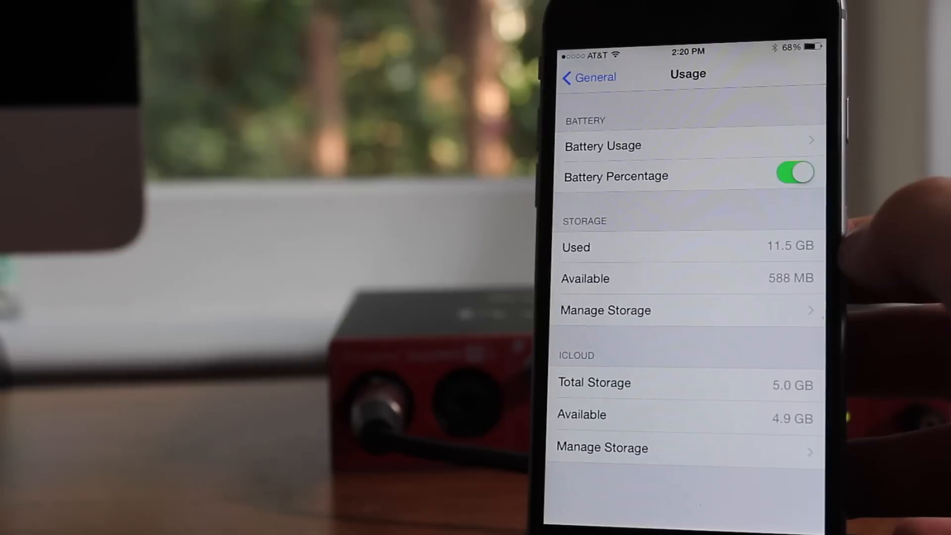
View the Usage summary: 11.5 GB used, 588 MB available, 4.9 GB of 5 GB iCloud free.
click(605, 310)
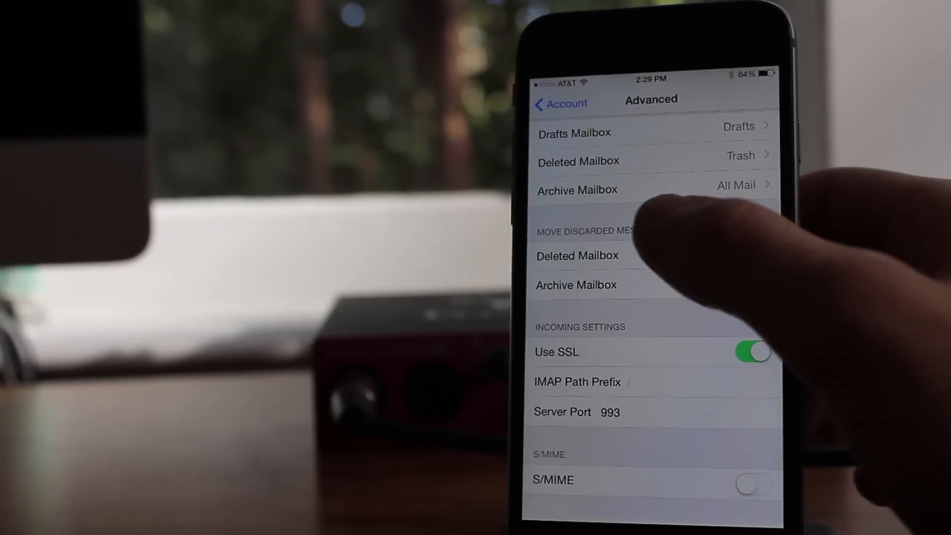
Set Move Discarded Messages Into to Deleted Mailbox in the account's Advanced settings.
click(577, 256)
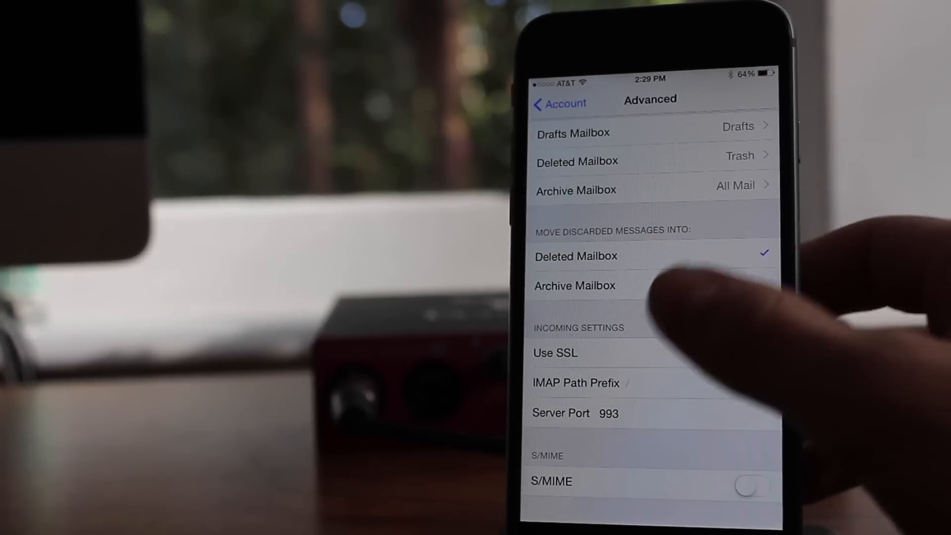
click(752, 388)
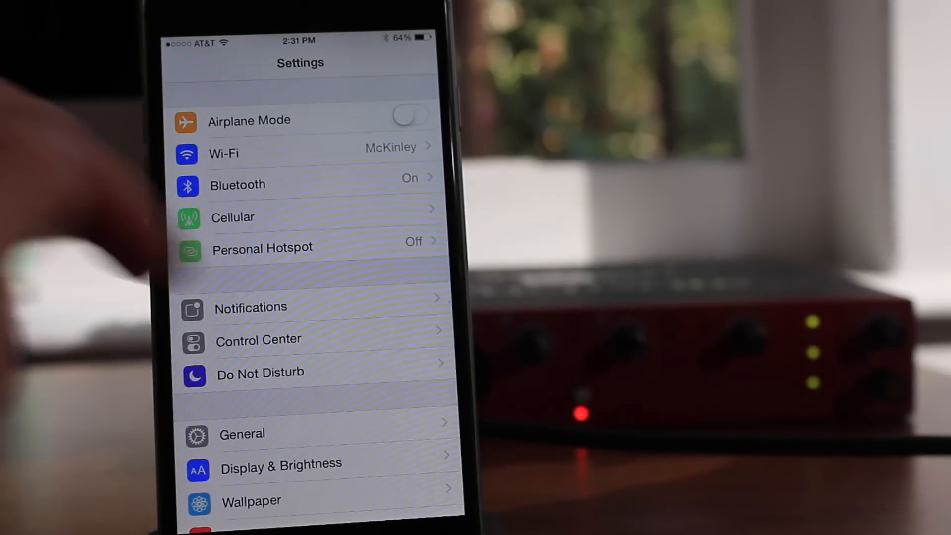
In Messages > Keep Messages, try 30 Days and 1 Year, dismissing both deletion prompts.
scroll(down, 3)
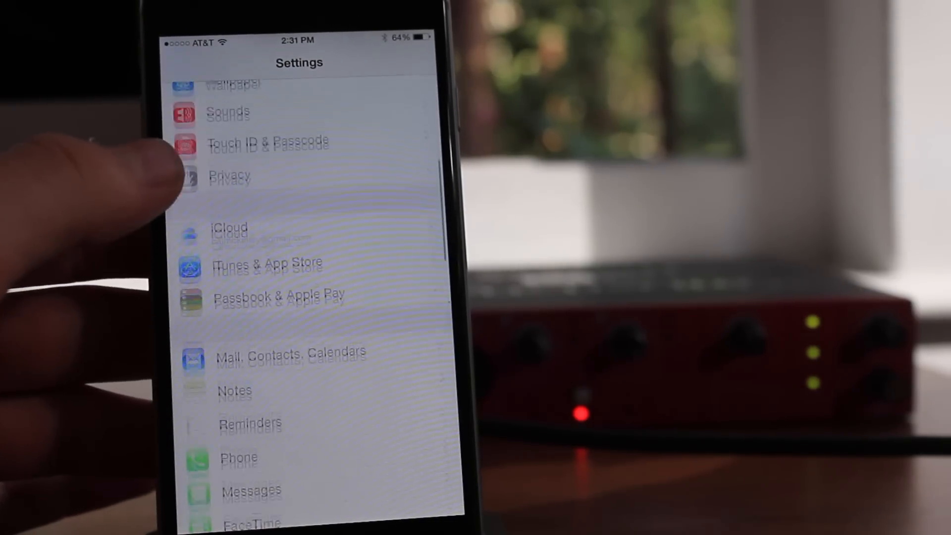
click(250, 490)
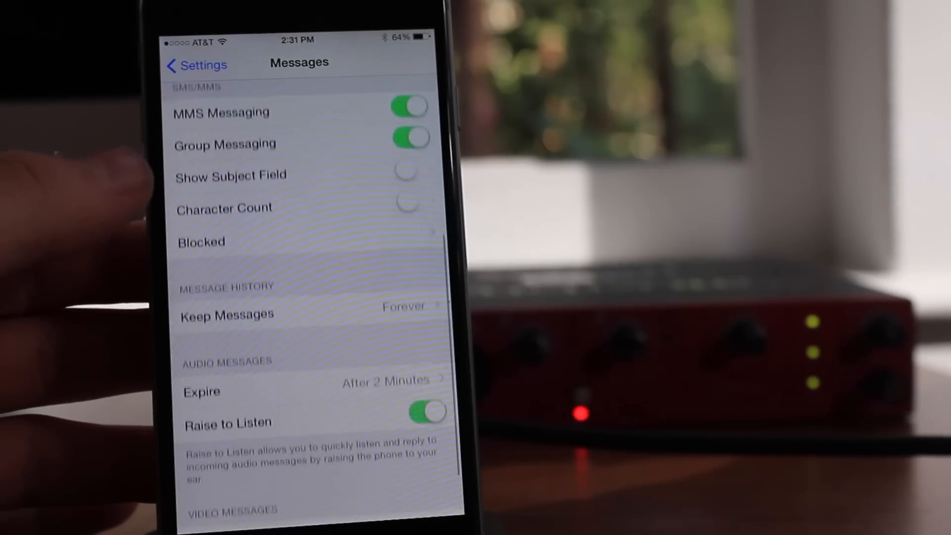
scroll(down, 3)
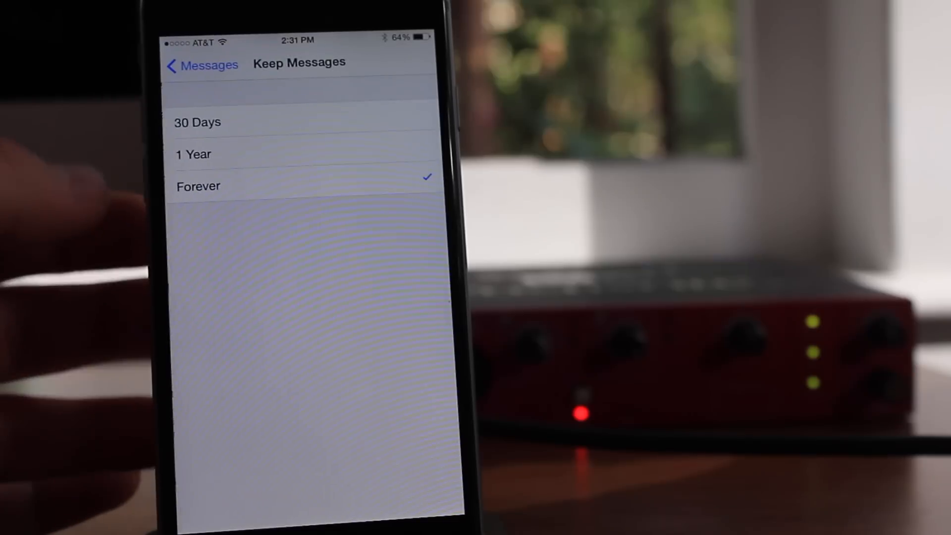
click(196, 122)
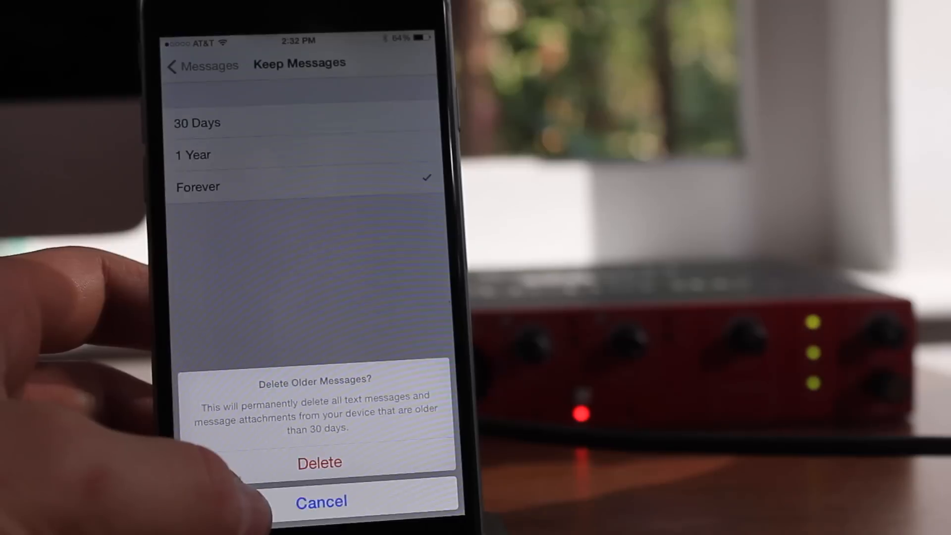
click(320, 501)
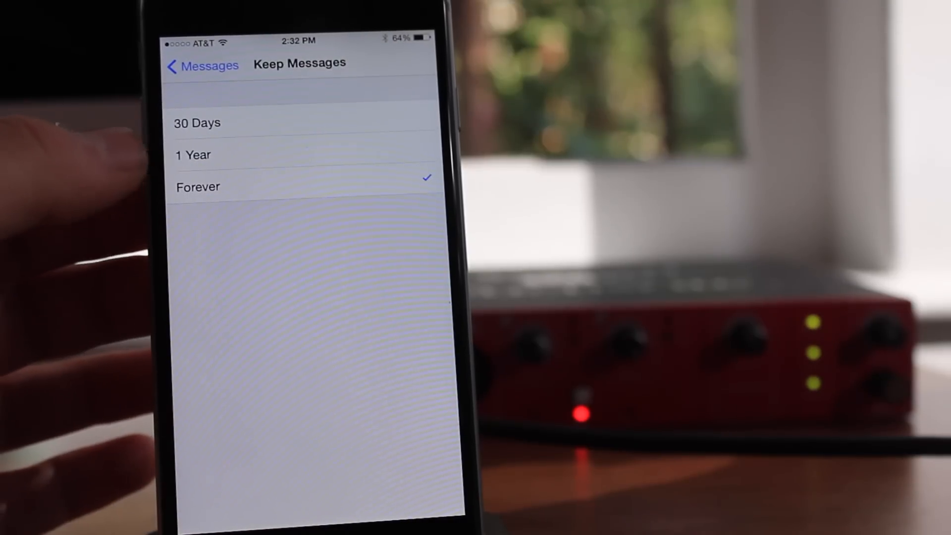
click(193, 155)
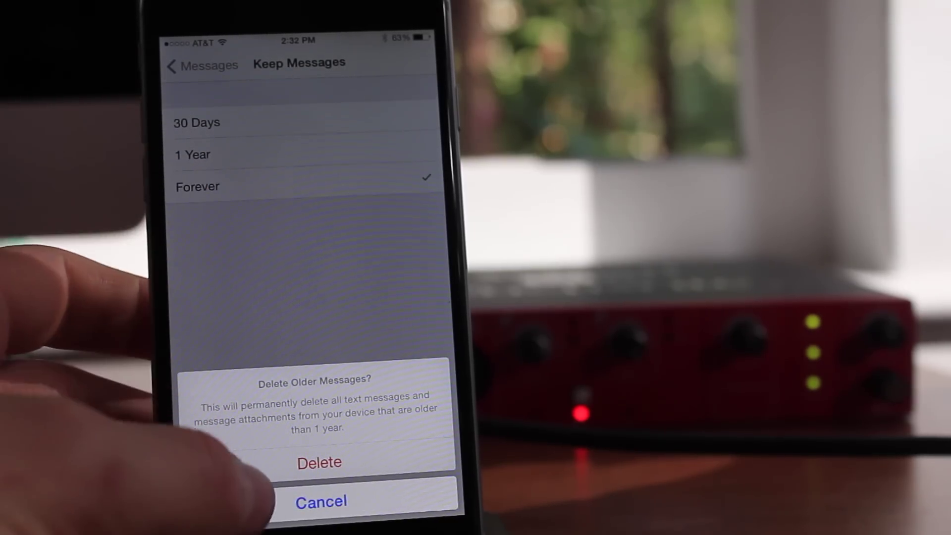
click(320, 501)
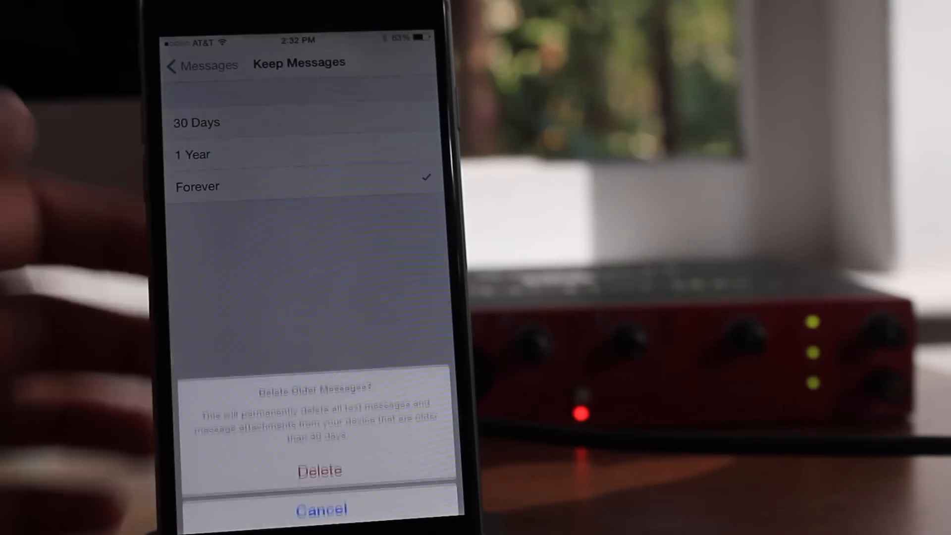
Confirm keeping messages 30 Days, deleting older ones, and return to the main Settings list.
click(320, 470)
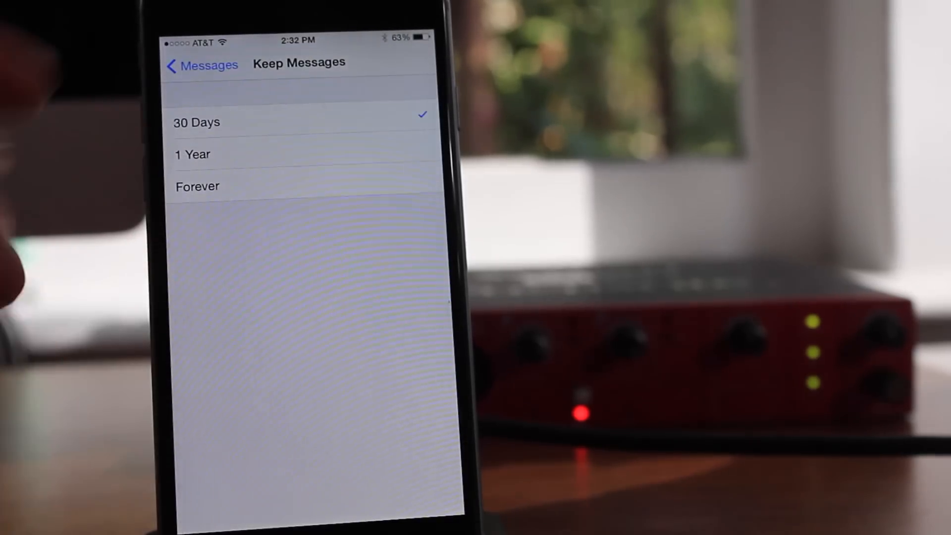
click(201, 65)
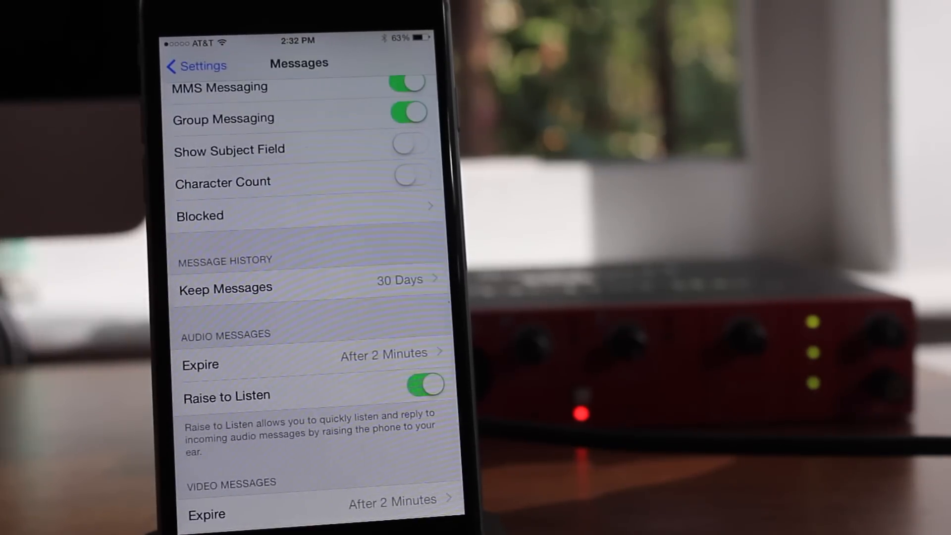
click(195, 65)
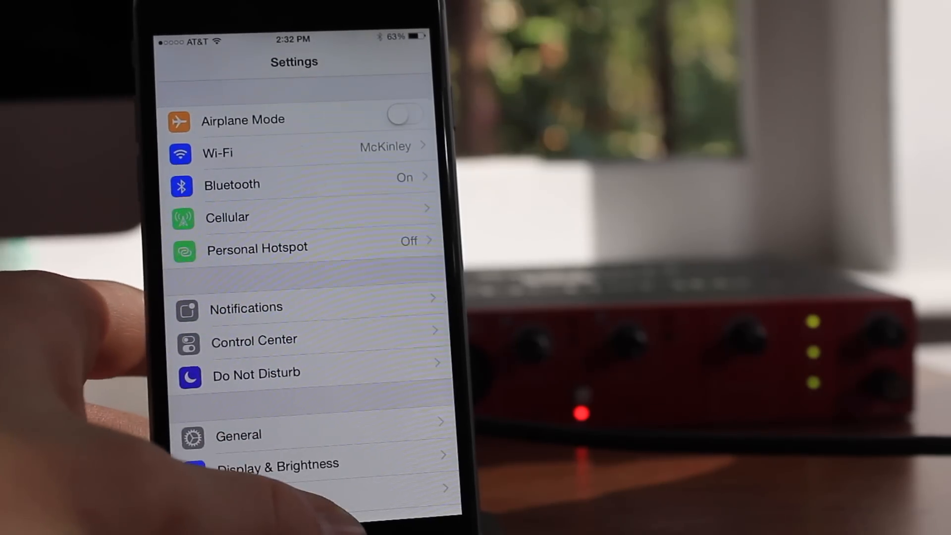